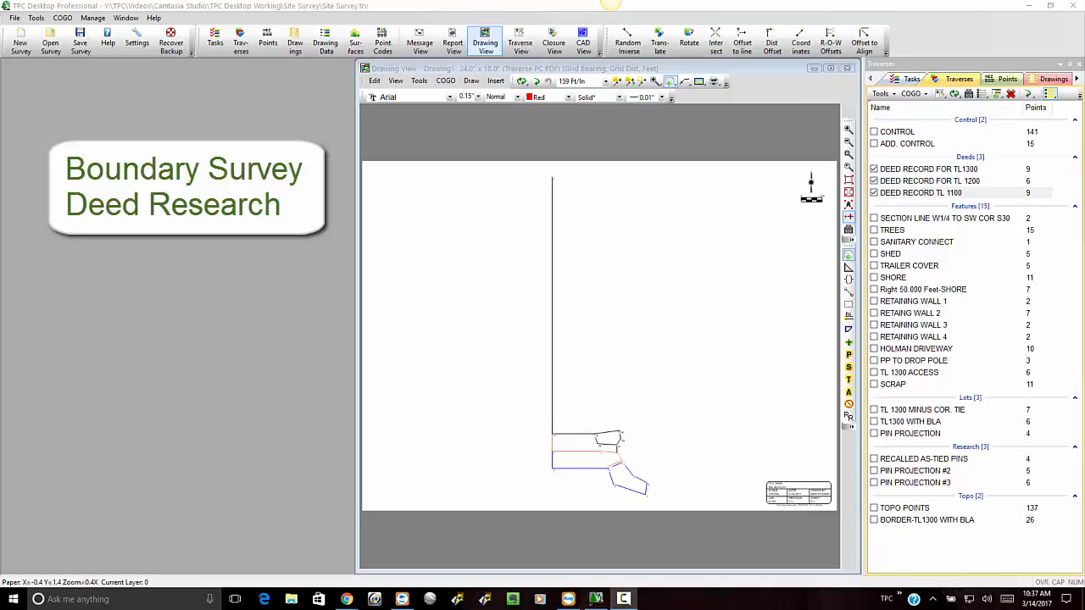
mouse_move(1006, 323)
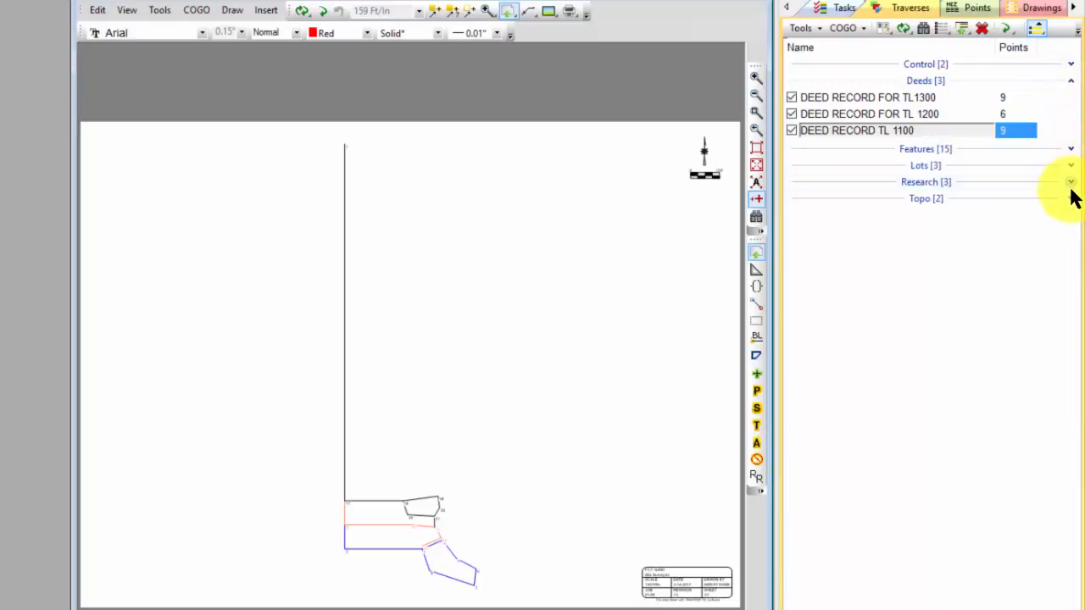
Expand the Research group to list its pin projection traverses
click(1067, 181)
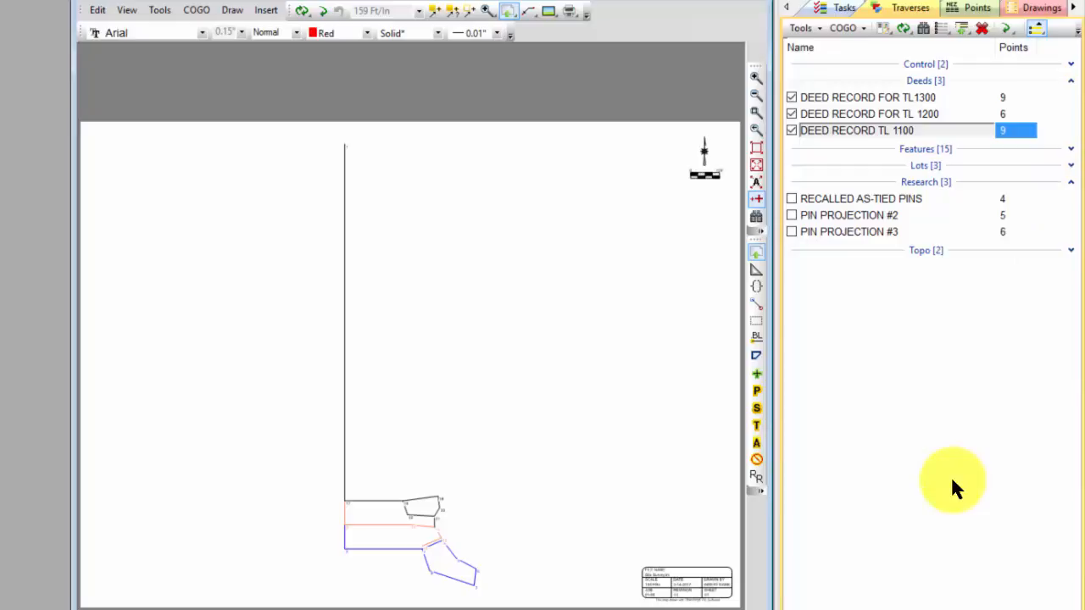
mouse_move(939, 346)
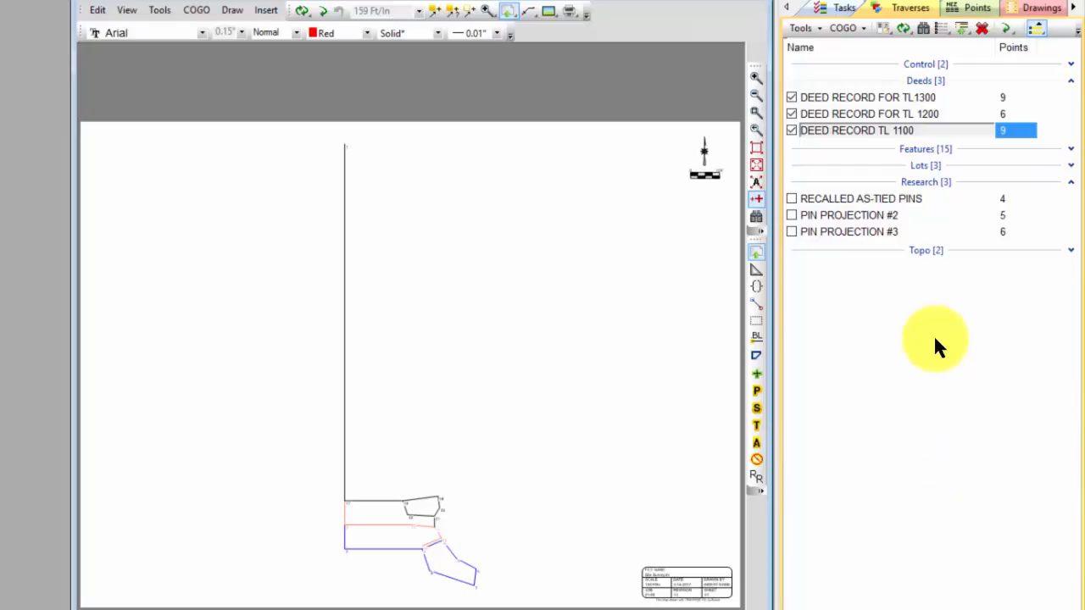
mouse_move(873, 124)
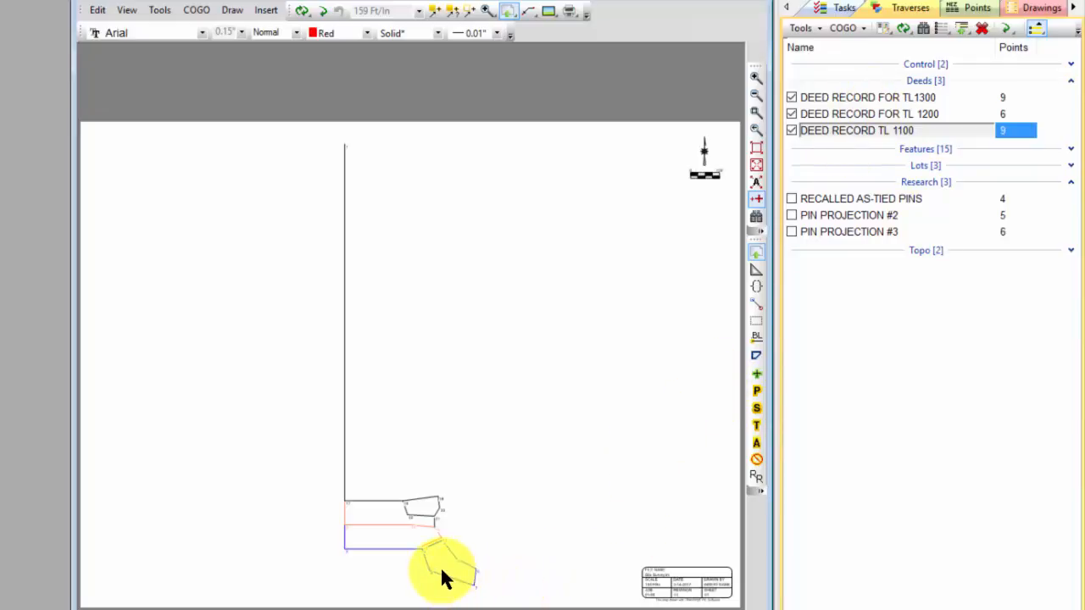
mouse_move(448, 567)
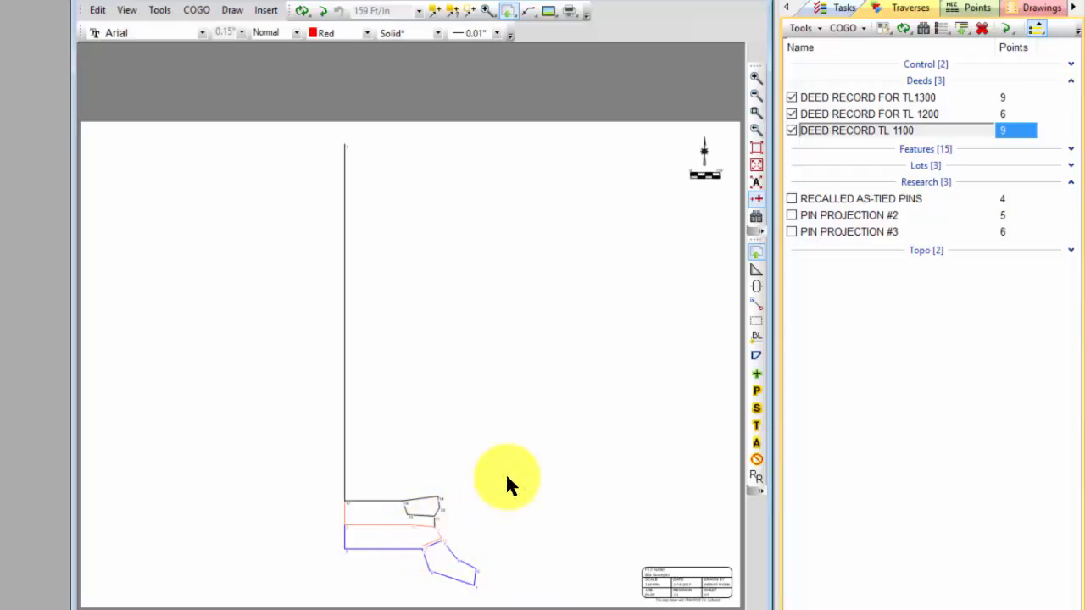
mouse_move(578, 392)
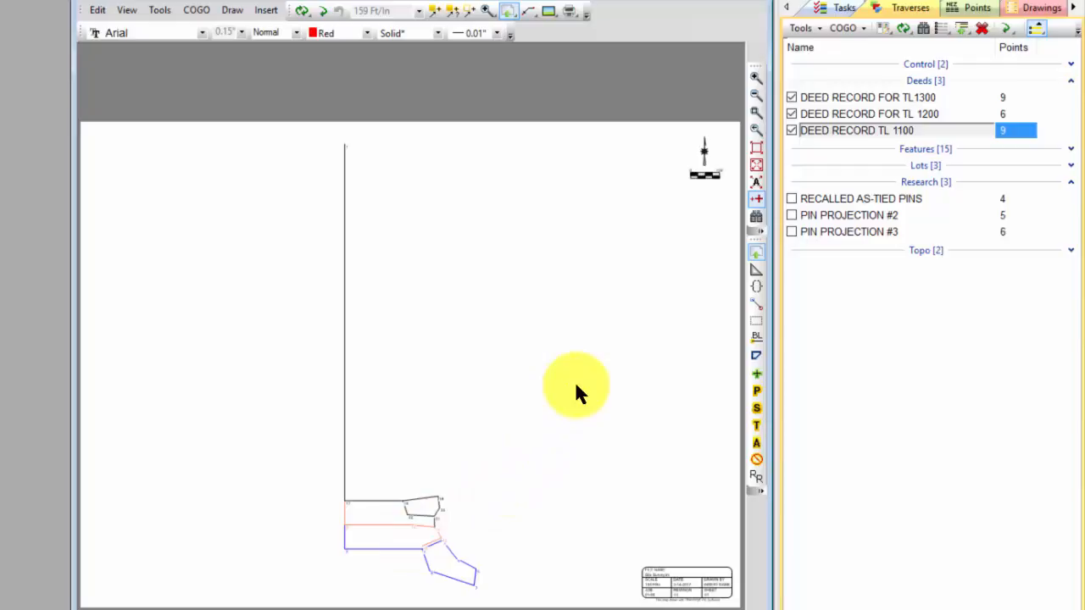
mouse_move(390, 485)
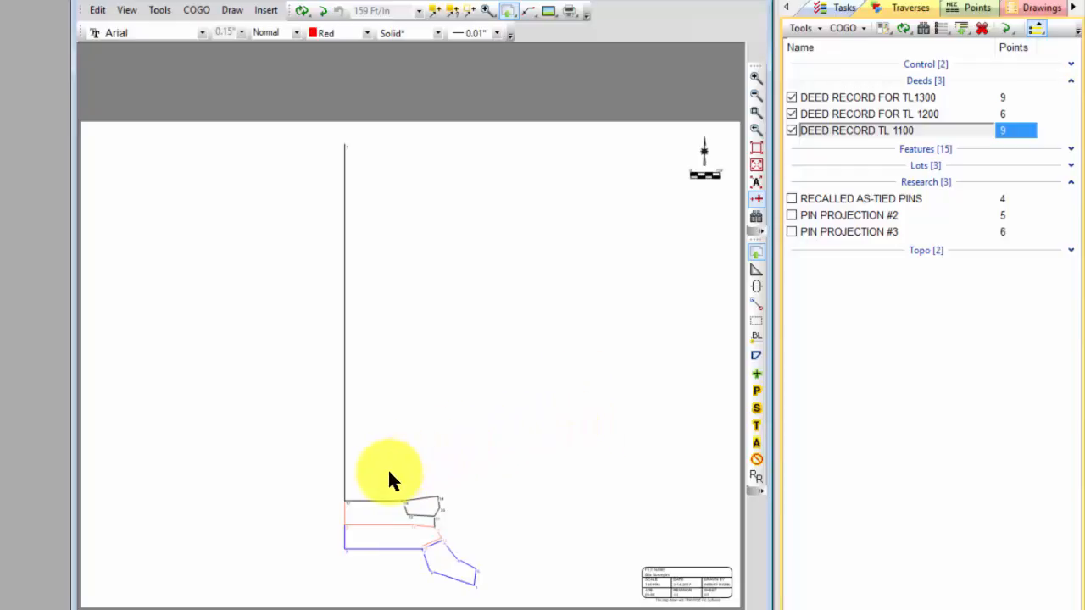
mouse_move(625, 181)
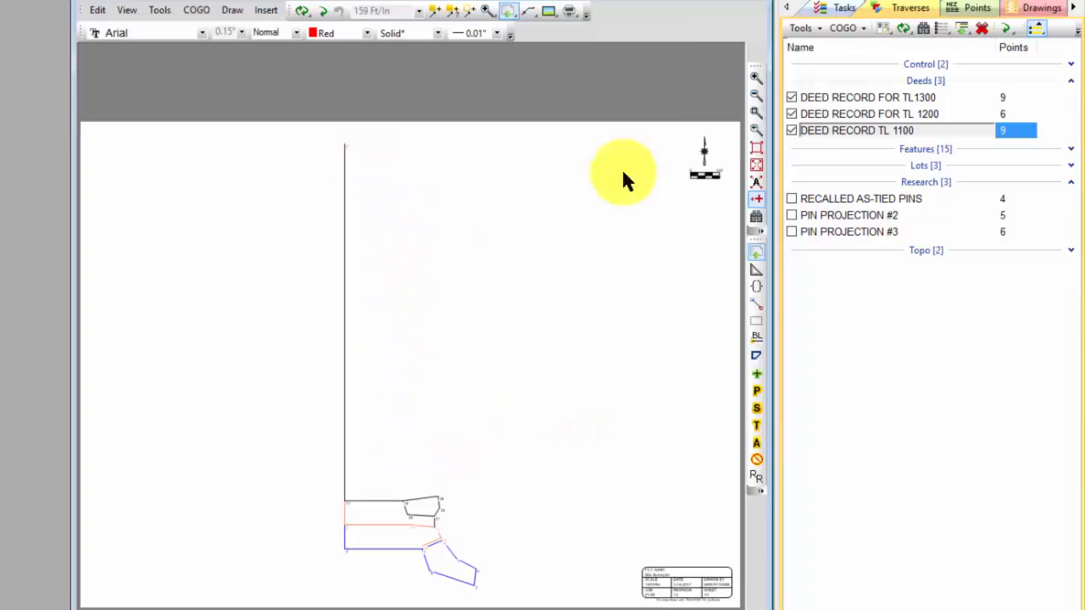
click(864, 97)
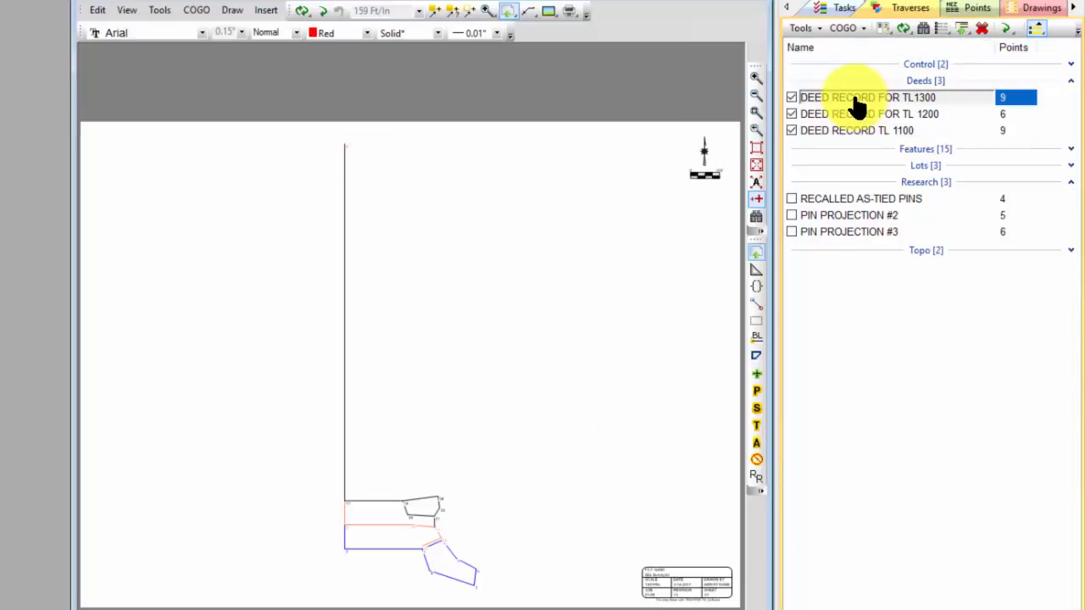
double_click(864, 97)
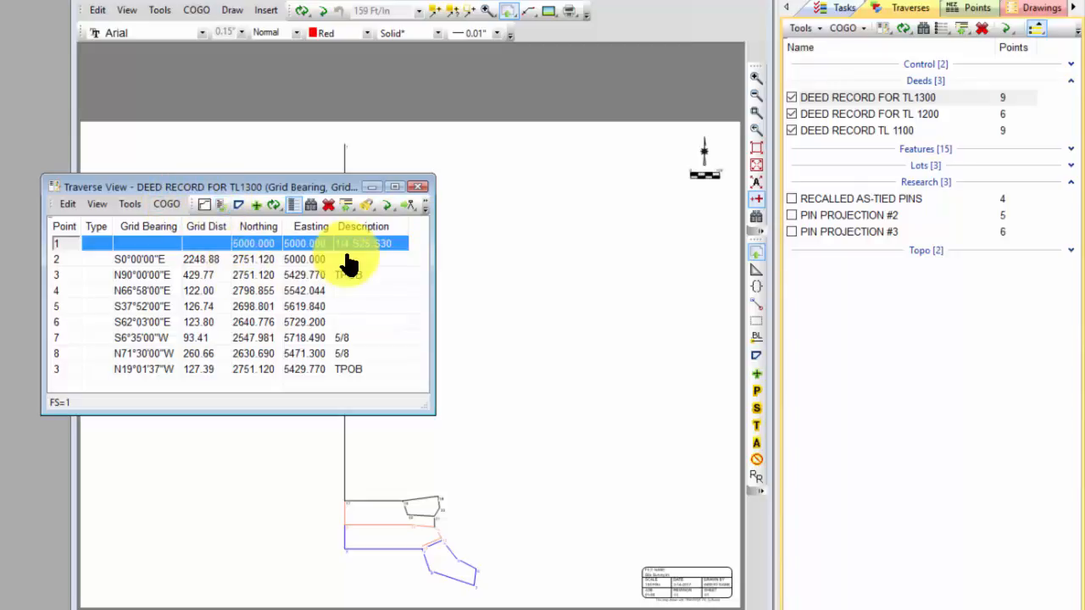
double_click(868, 114)
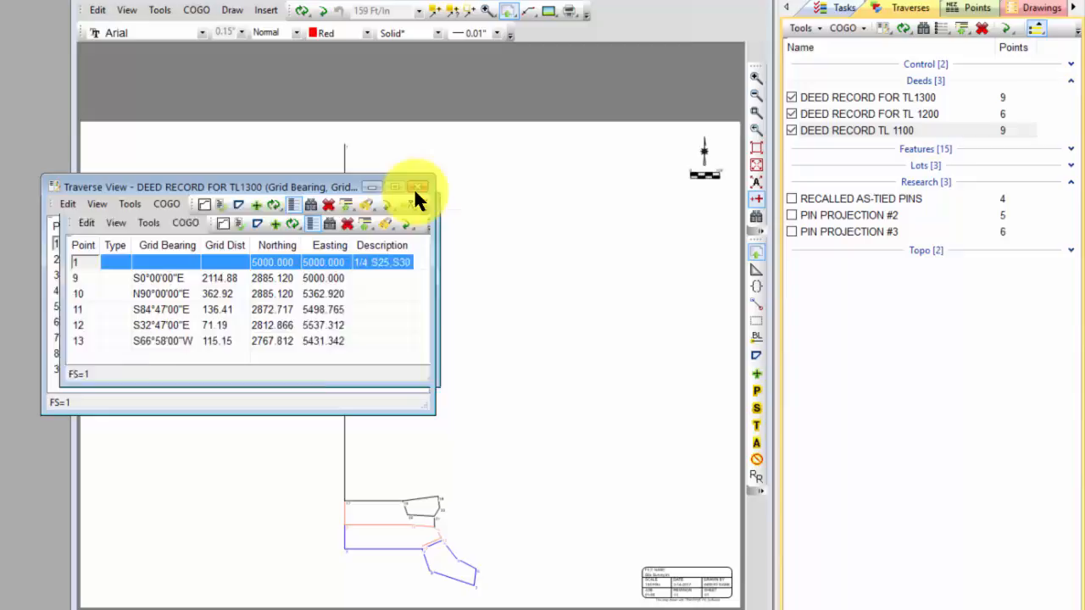
click(417, 186)
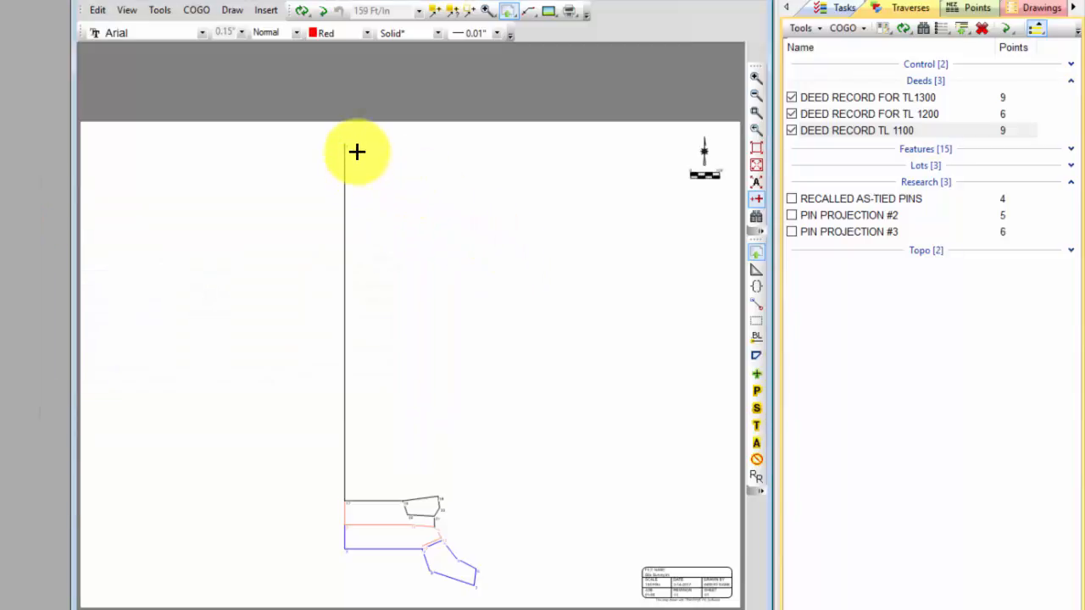
mouse_move(339, 602)
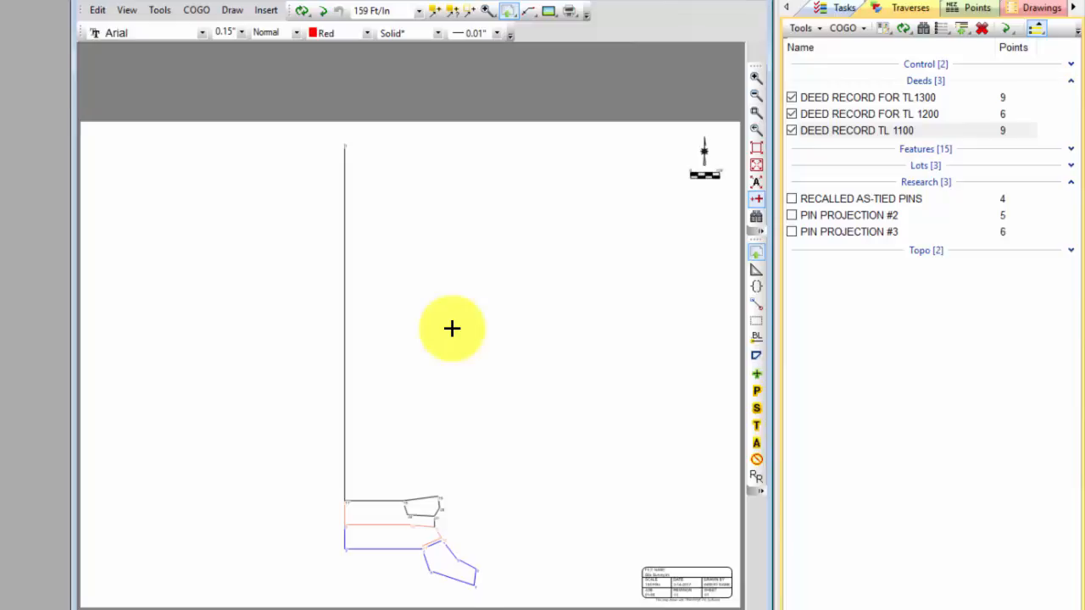
Zoom the drawing to window extents and set the scale to 40 Ft/In
right_click(452, 329)
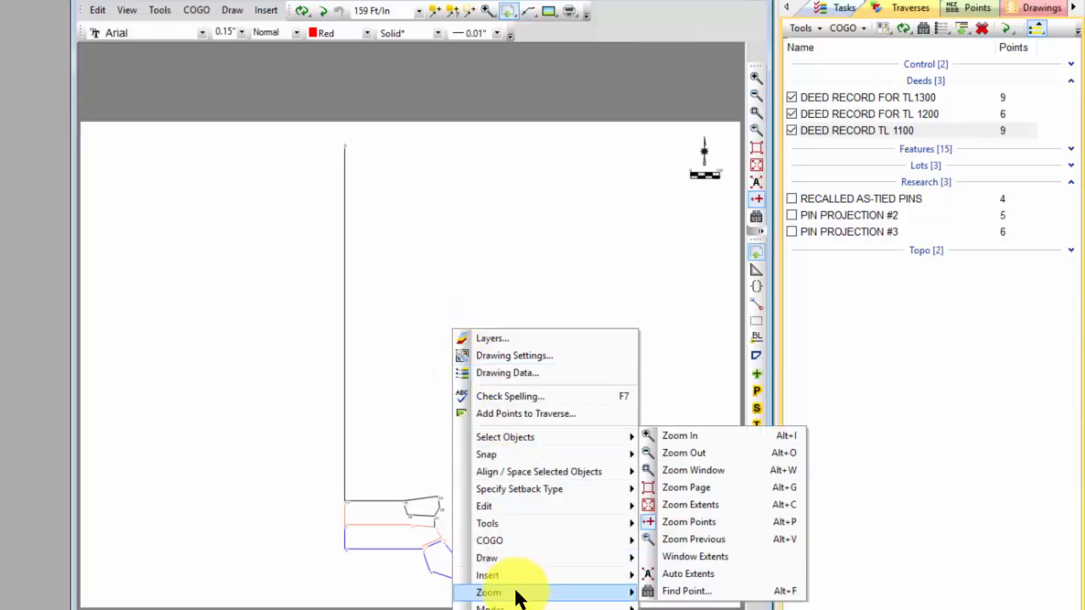
mouse_move(695, 556)
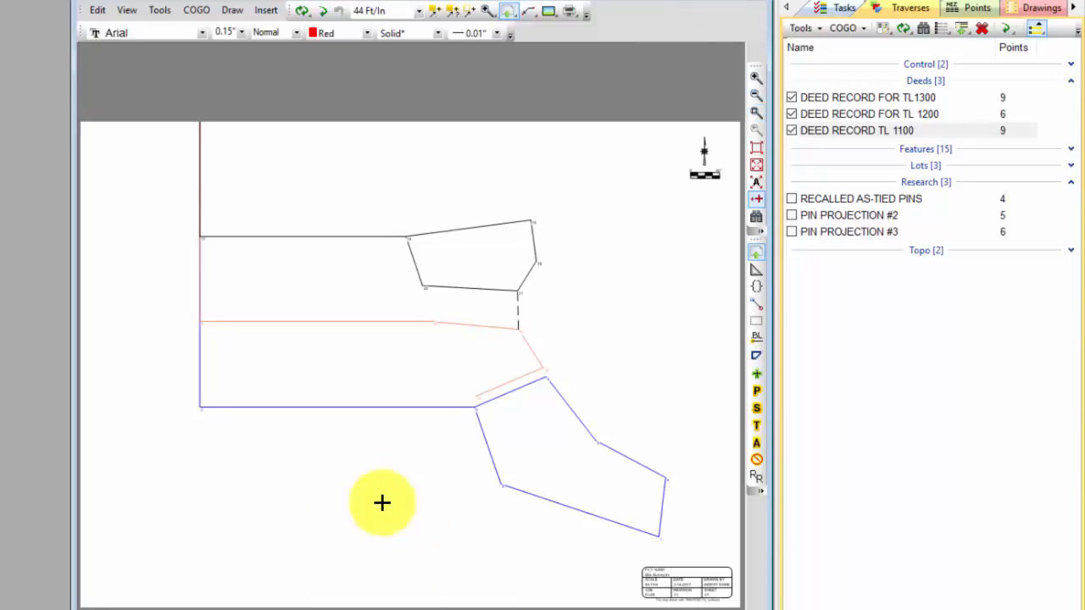
mouse_move(340, 194)
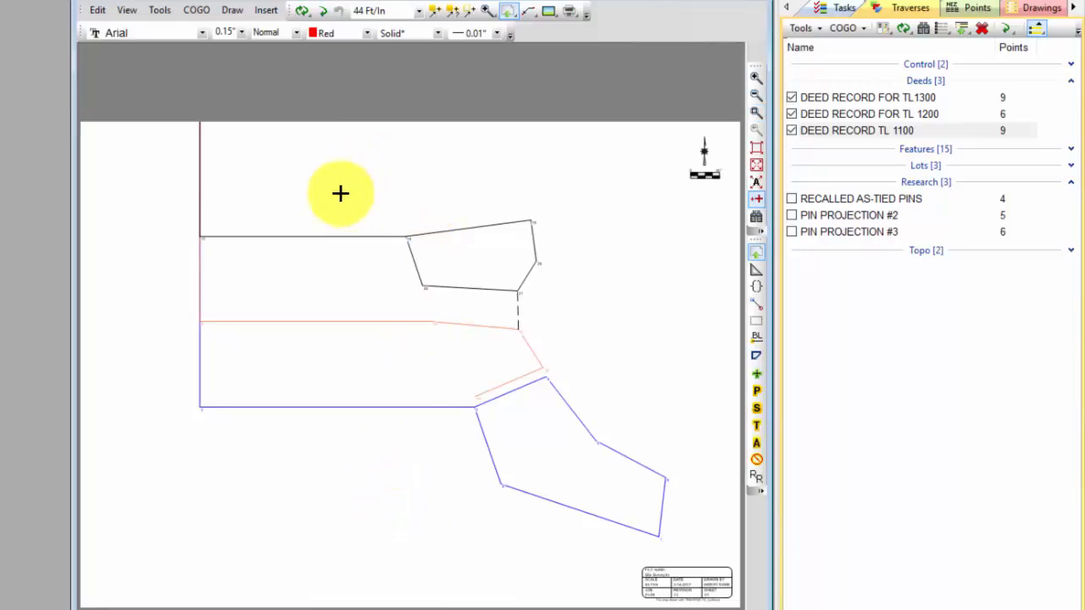
click(411, 10)
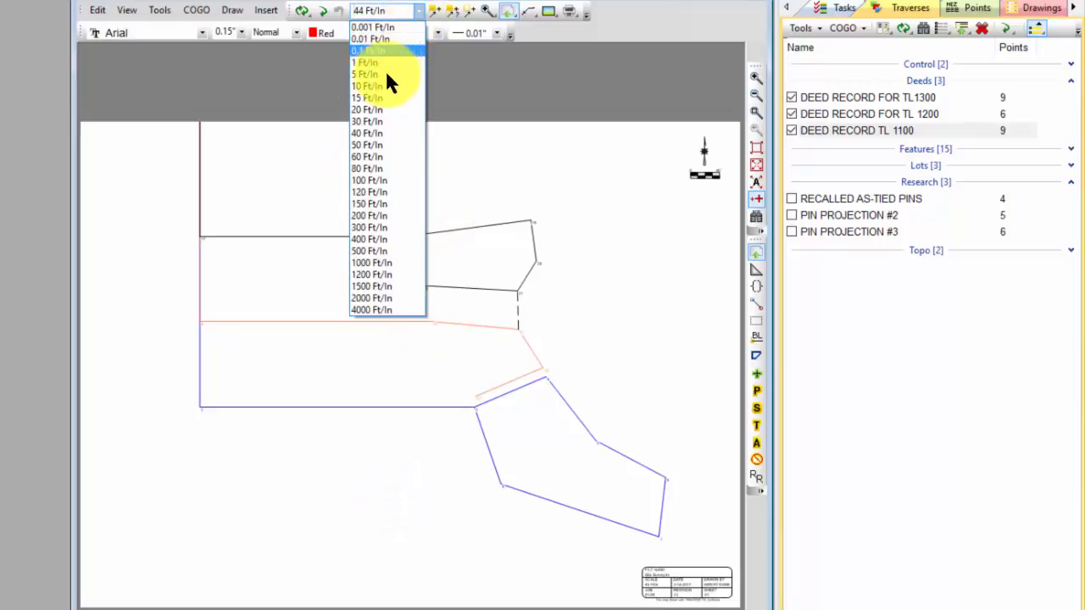
click(367, 134)
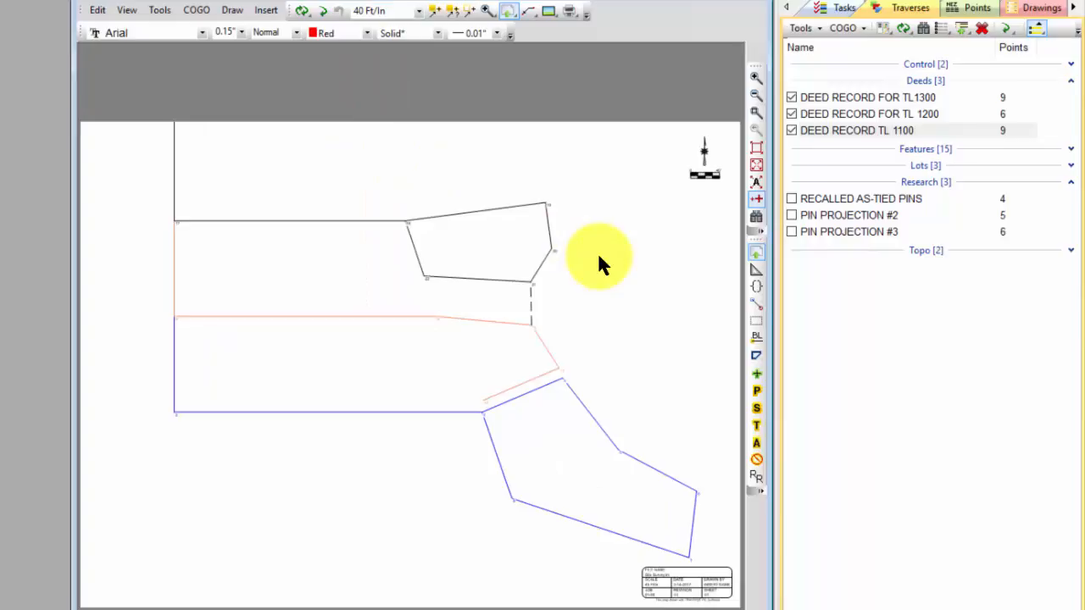
mouse_move(619, 322)
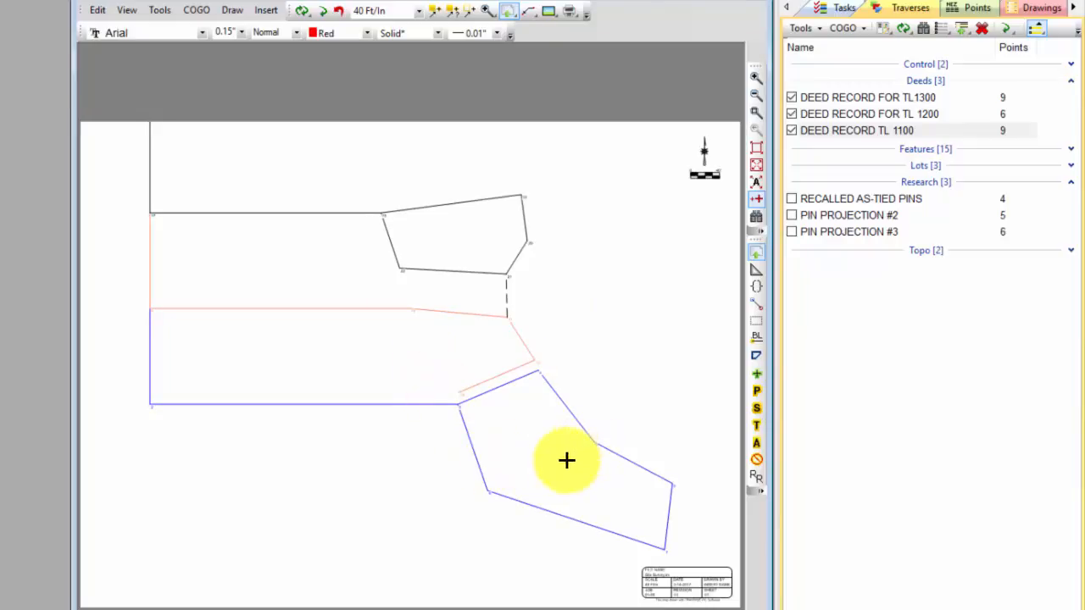
mouse_move(417, 343)
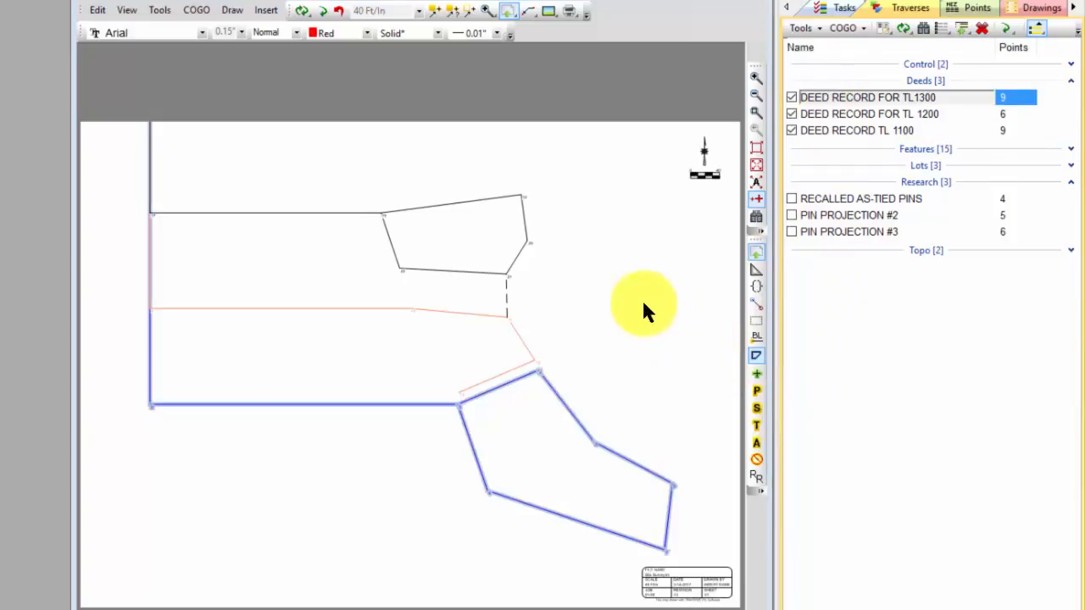
mouse_move(589, 407)
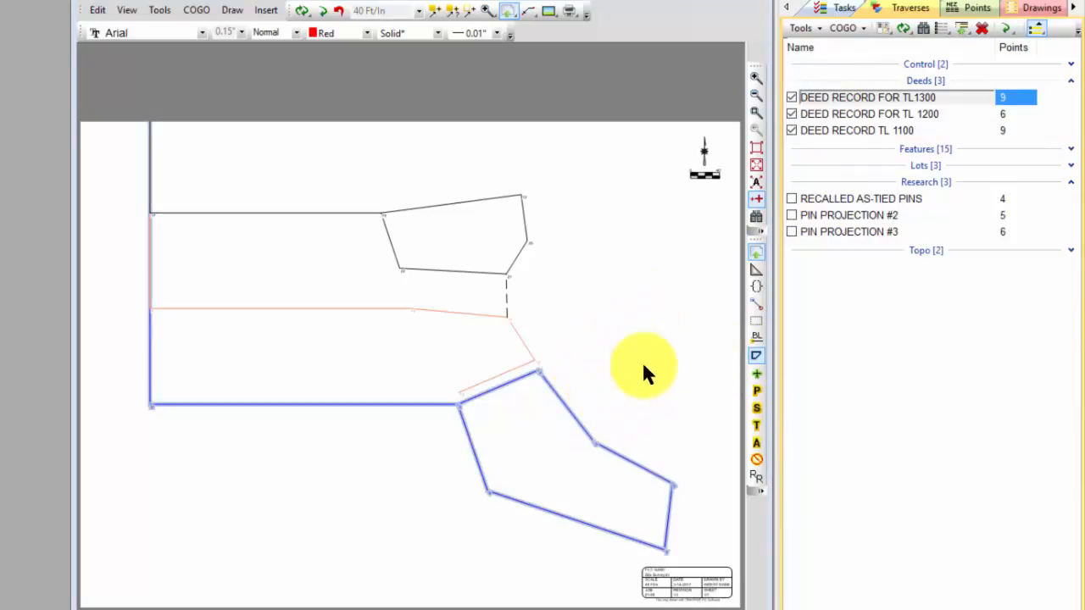
click(880, 113)
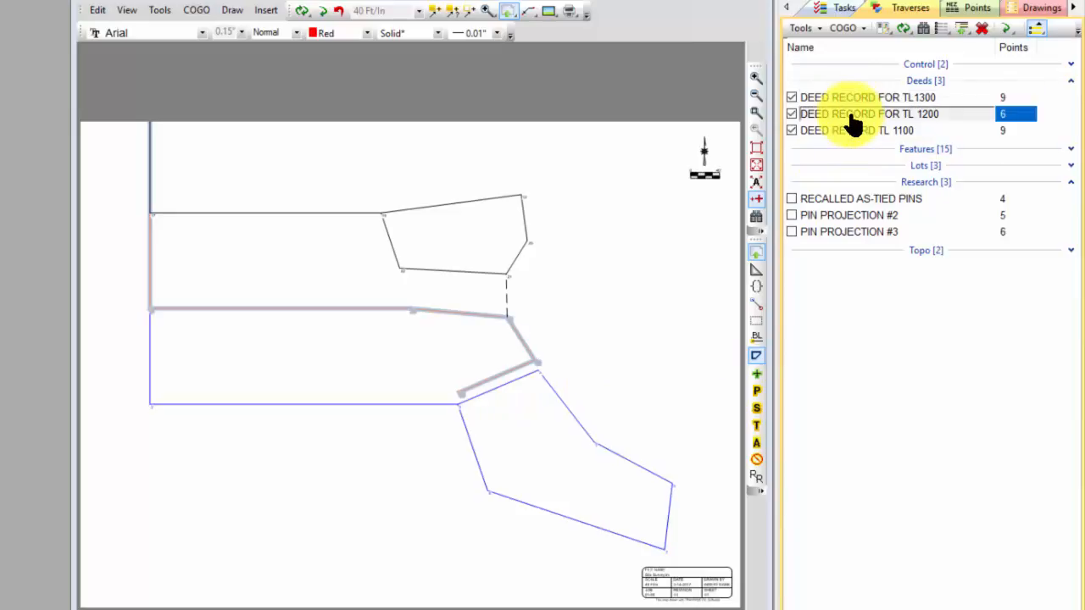
click(855, 130)
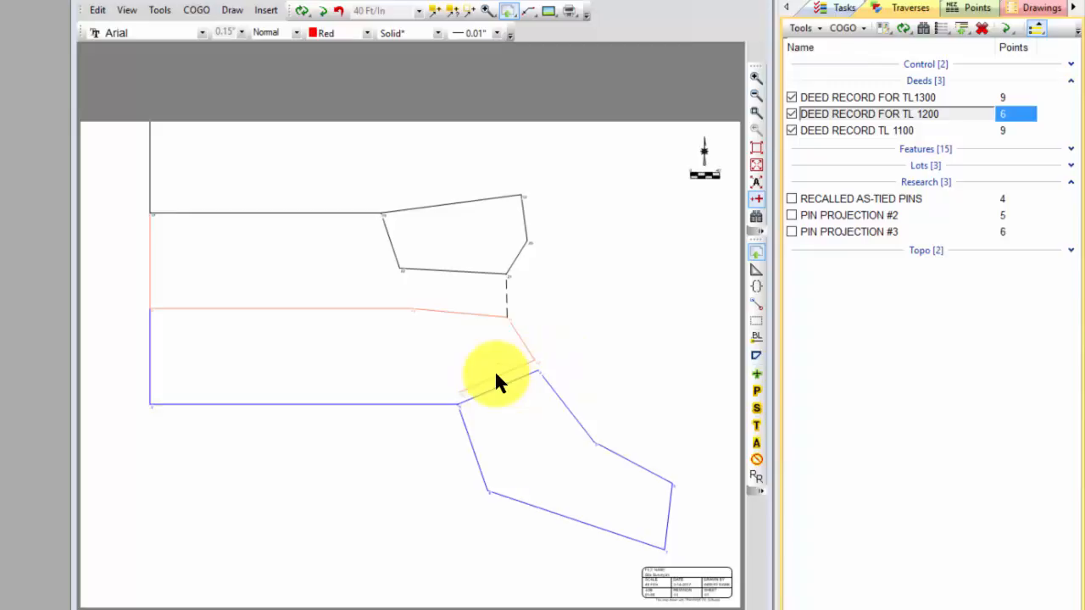
mouse_move(514, 402)
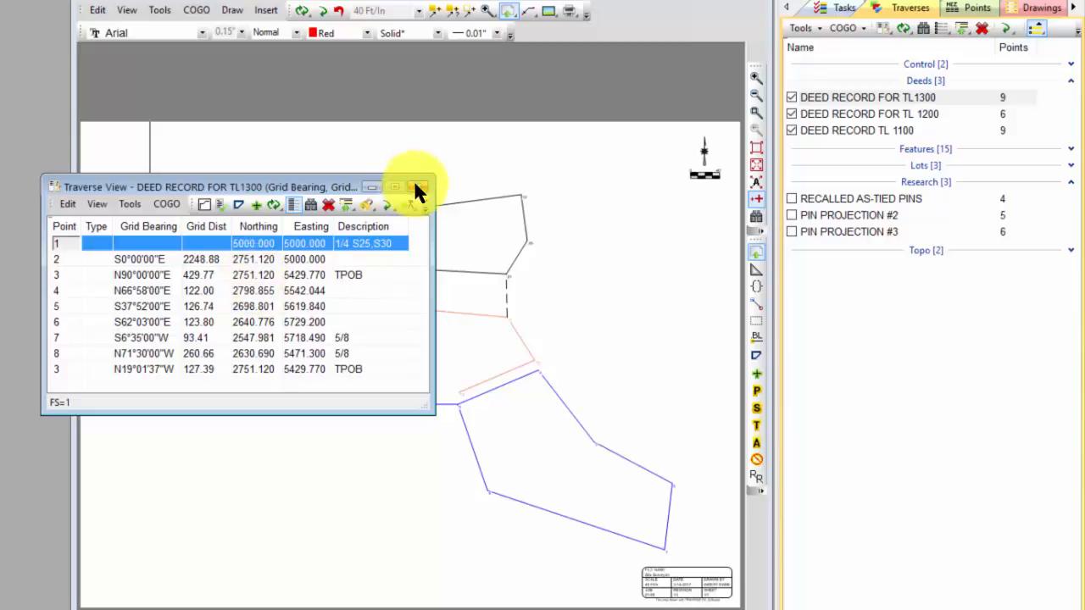
click(419, 186)
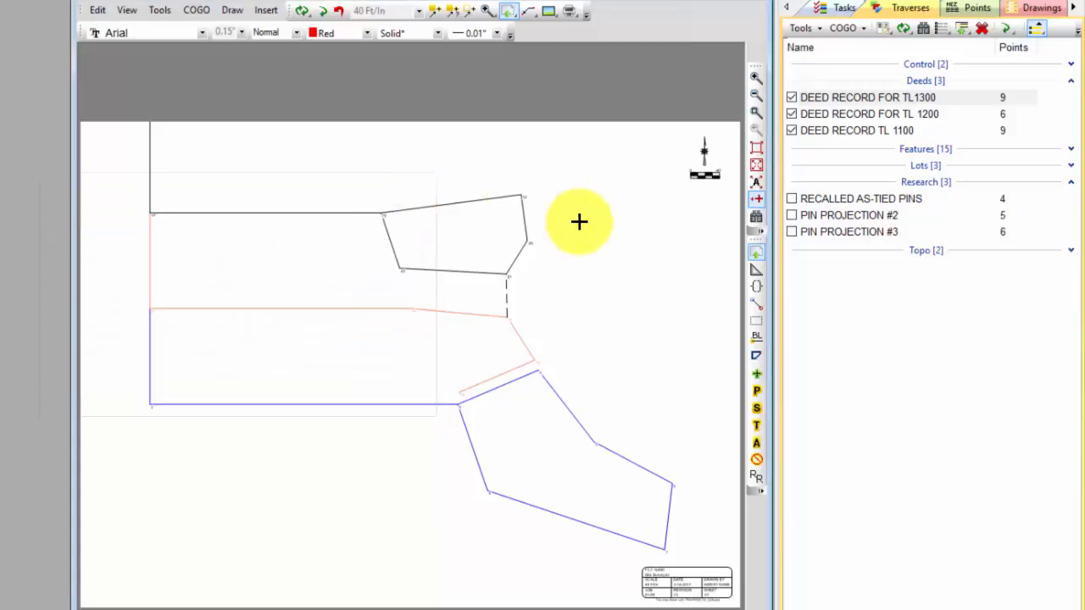
click(865, 97)
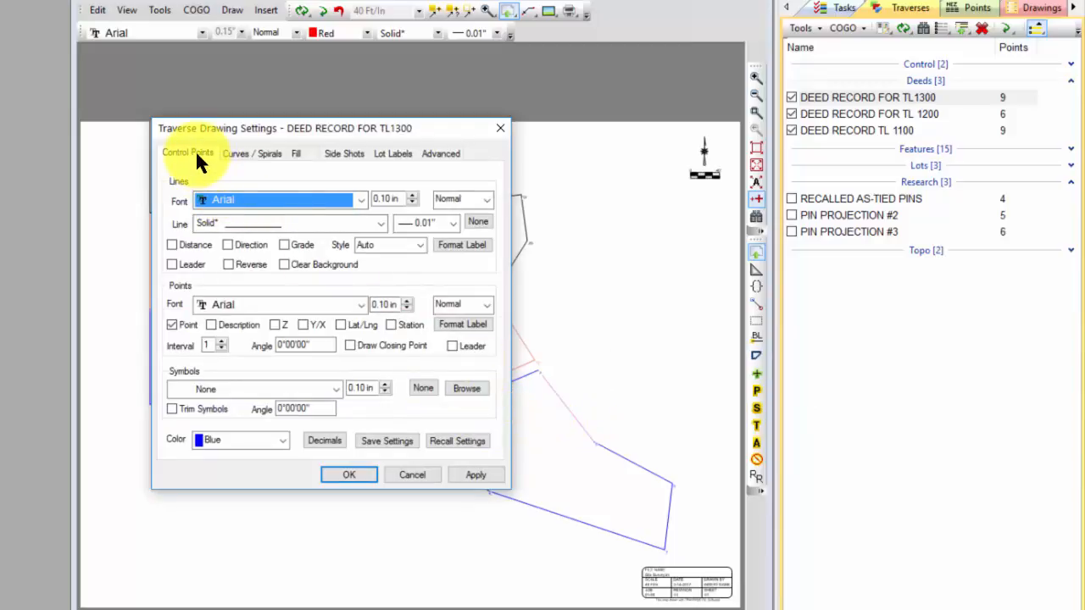
mouse_move(259, 405)
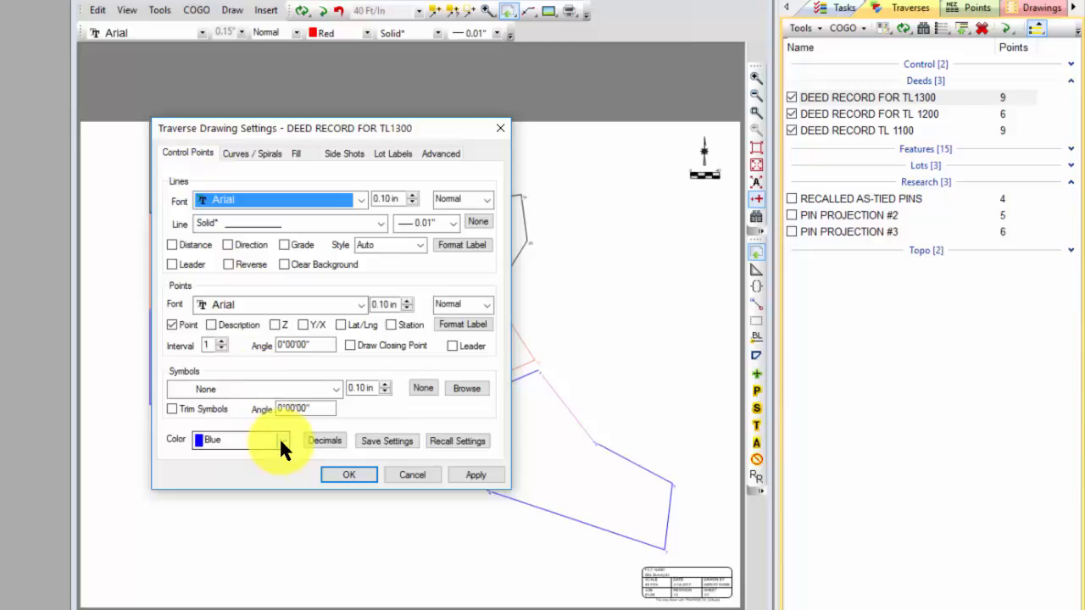
mouse_move(185, 399)
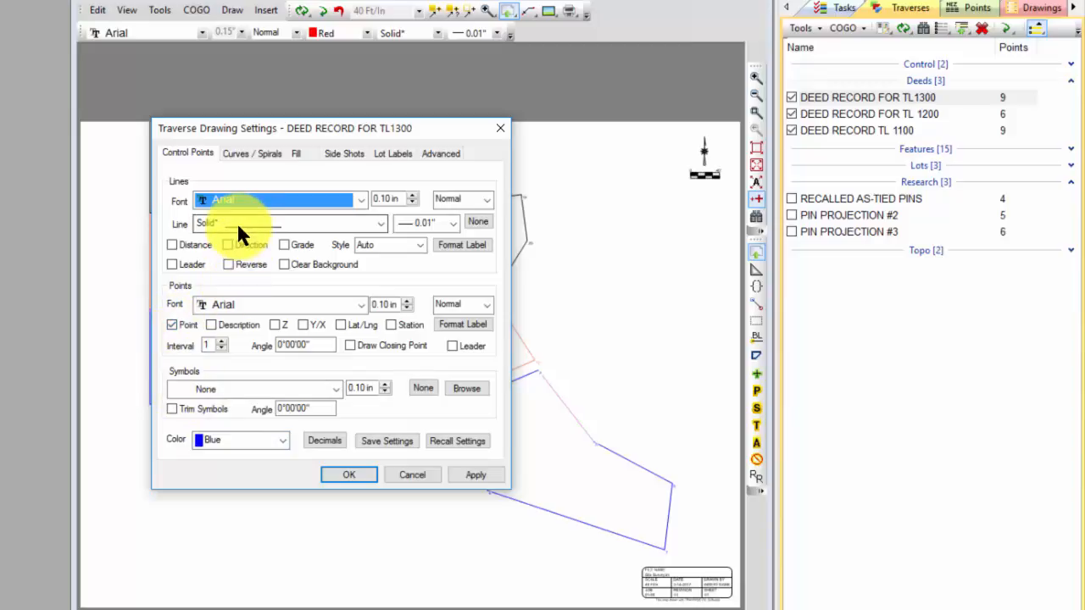
click(349, 474)
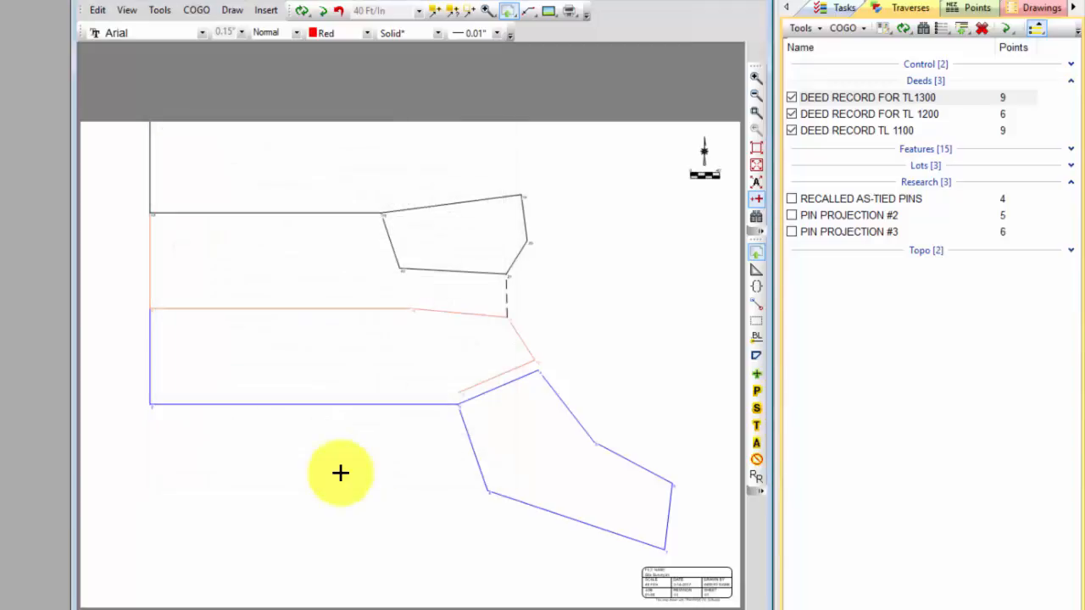
mouse_move(524, 349)
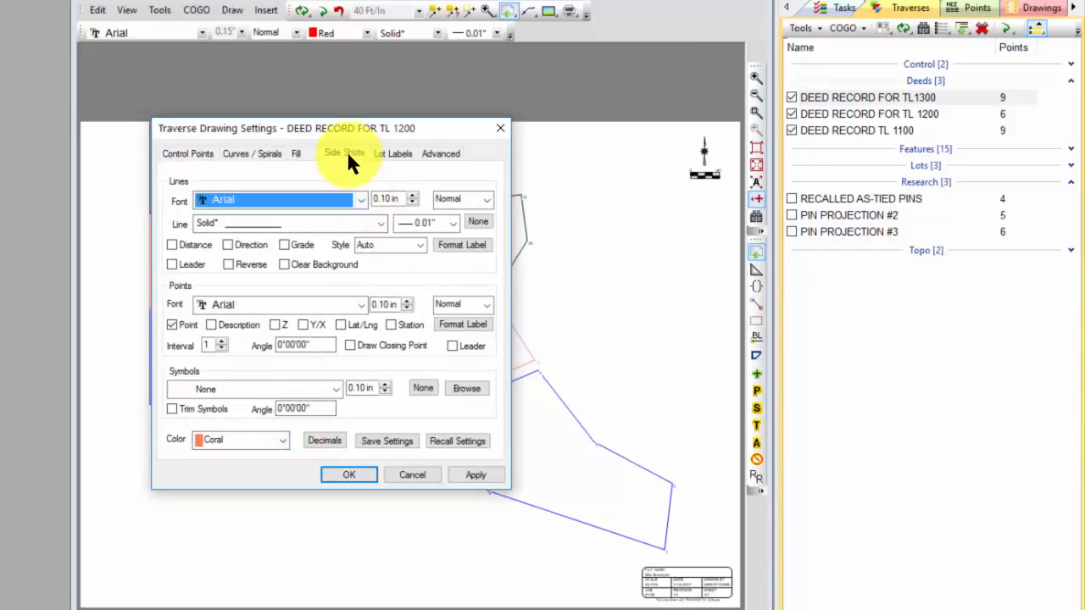
click(344, 153)
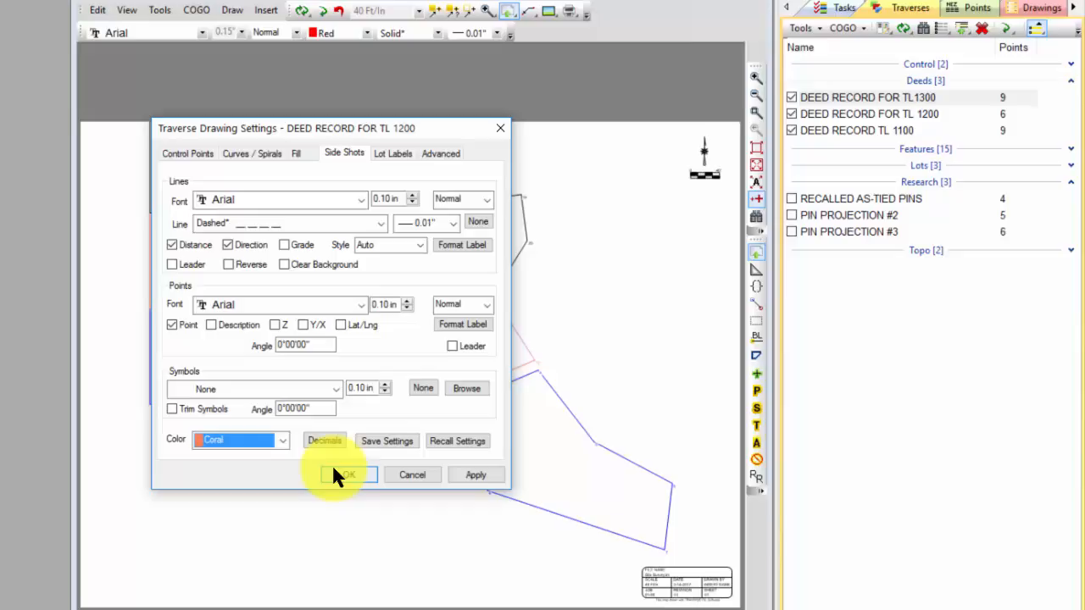
click(347, 475)
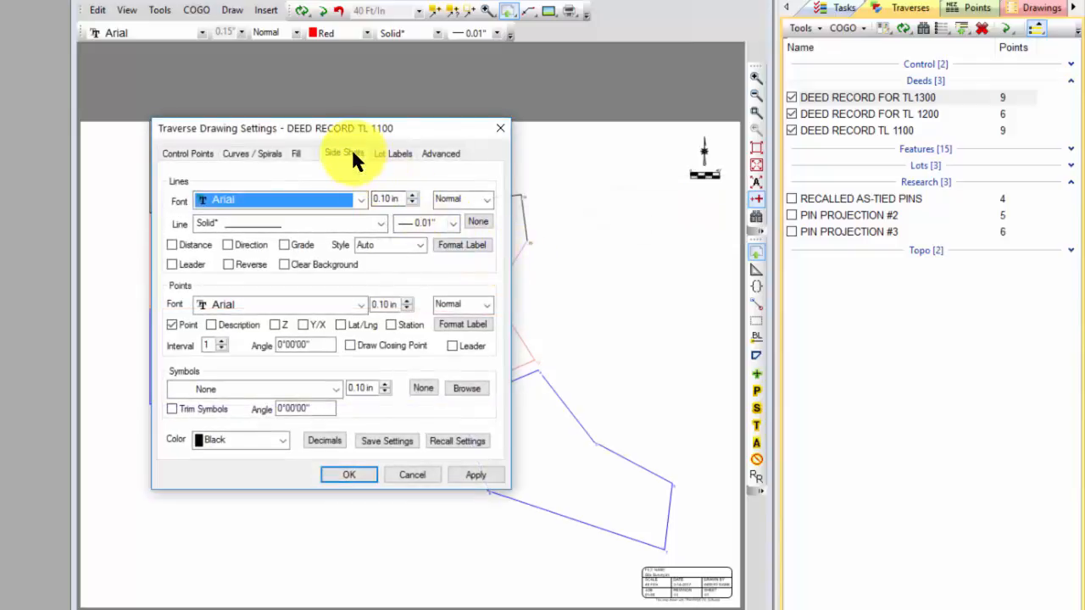
click(344, 153)
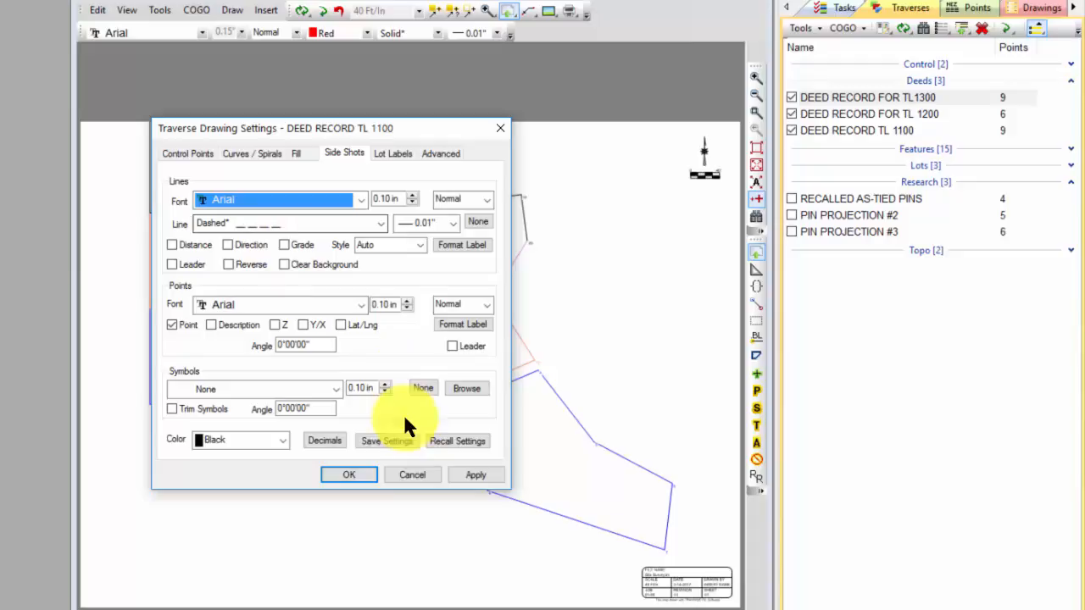
mouse_move(348, 475)
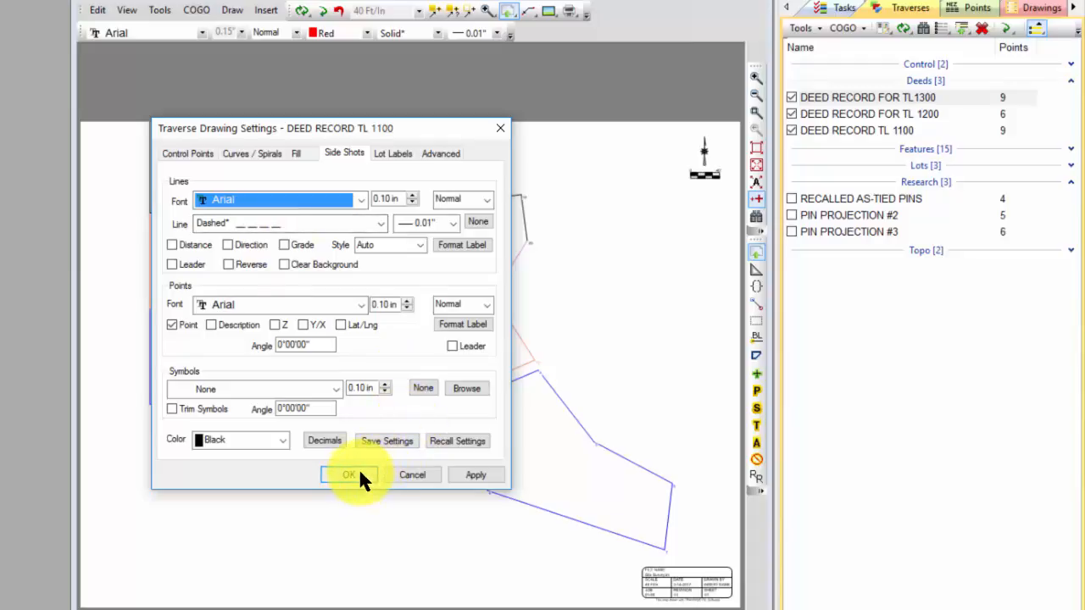
click(348, 475)
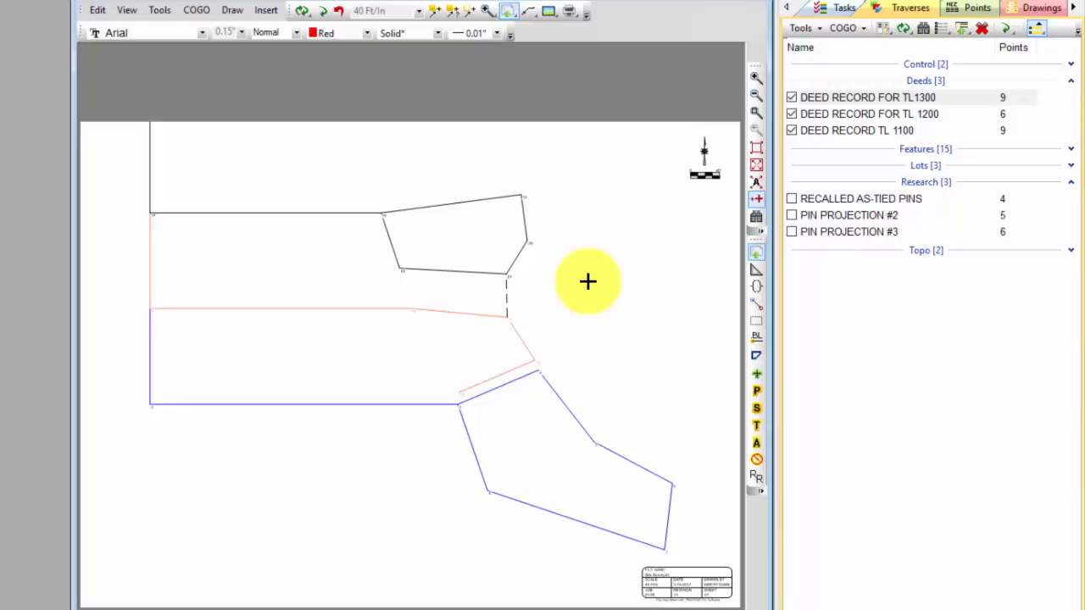
mouse_move(563, 312)
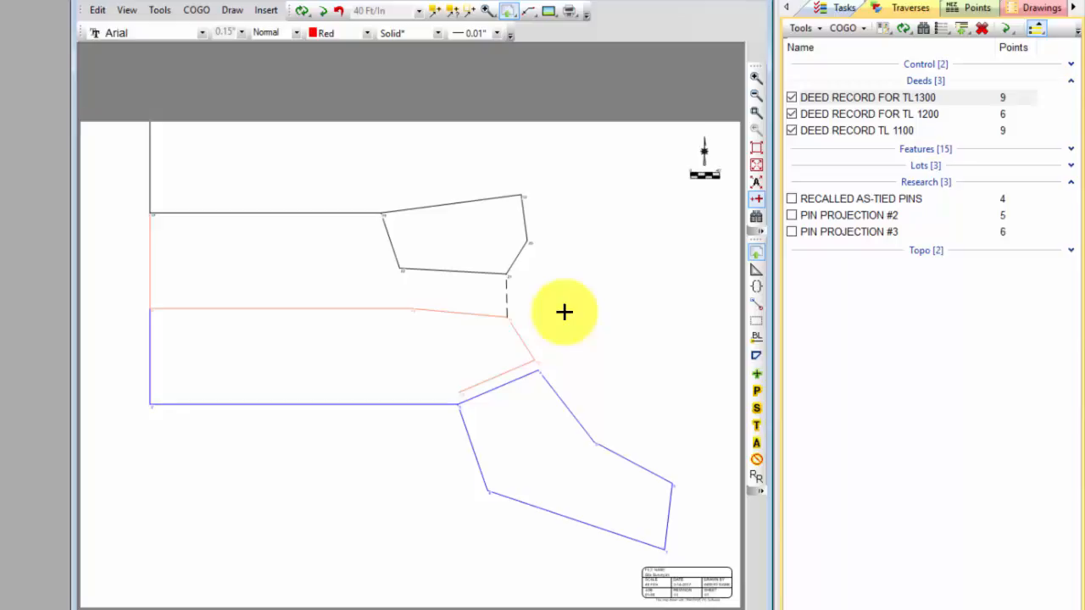
mouse_move(560, 321)
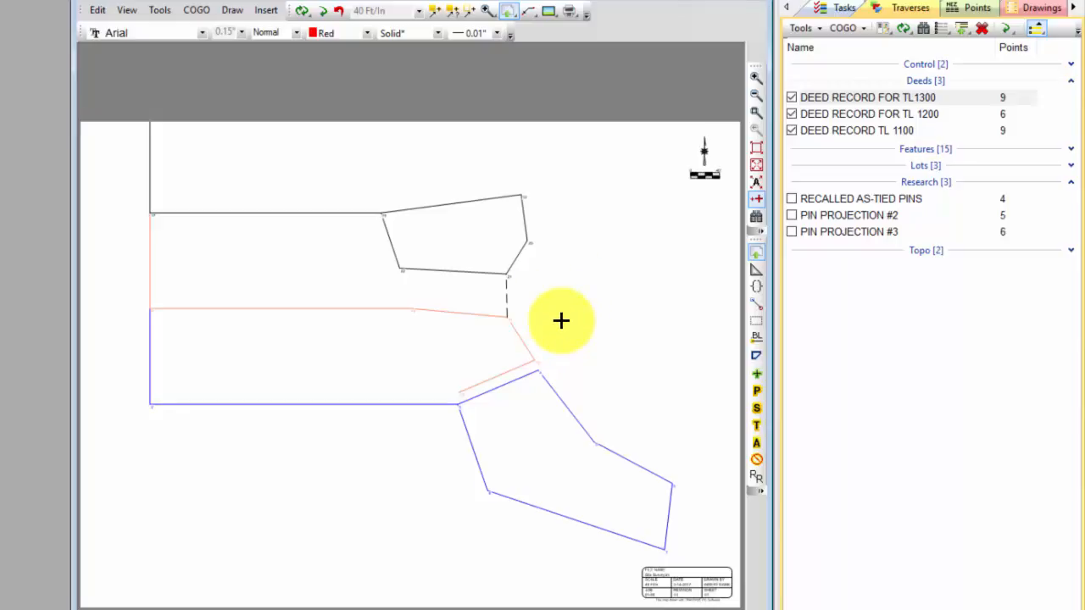